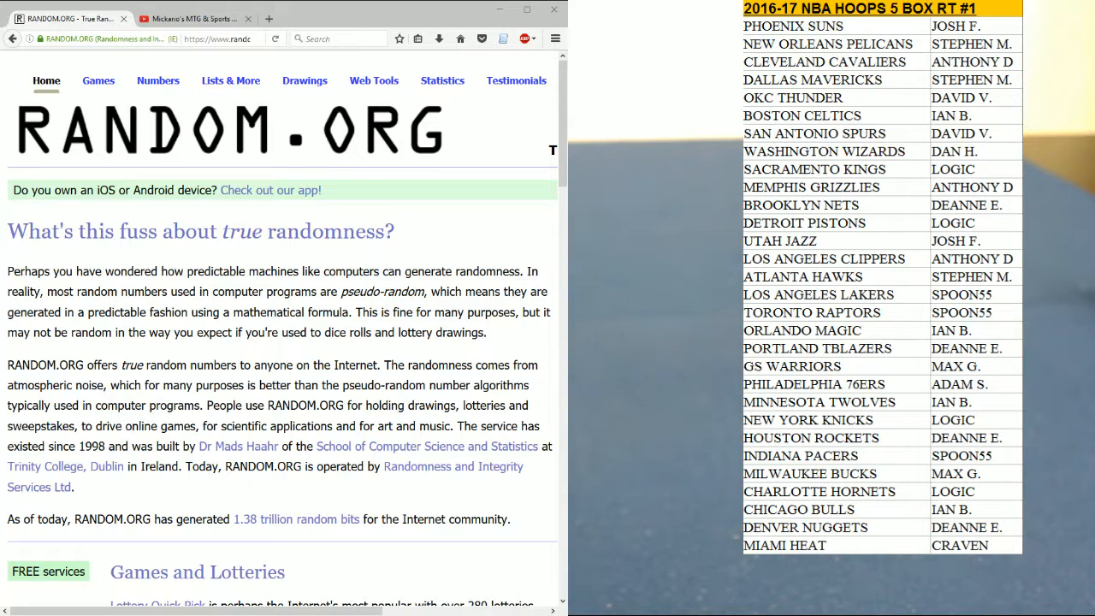
# Roll two virtual dice in the Dice Roller, then bring up the Lists & More tools menu
pyautogui.click(98, 81)
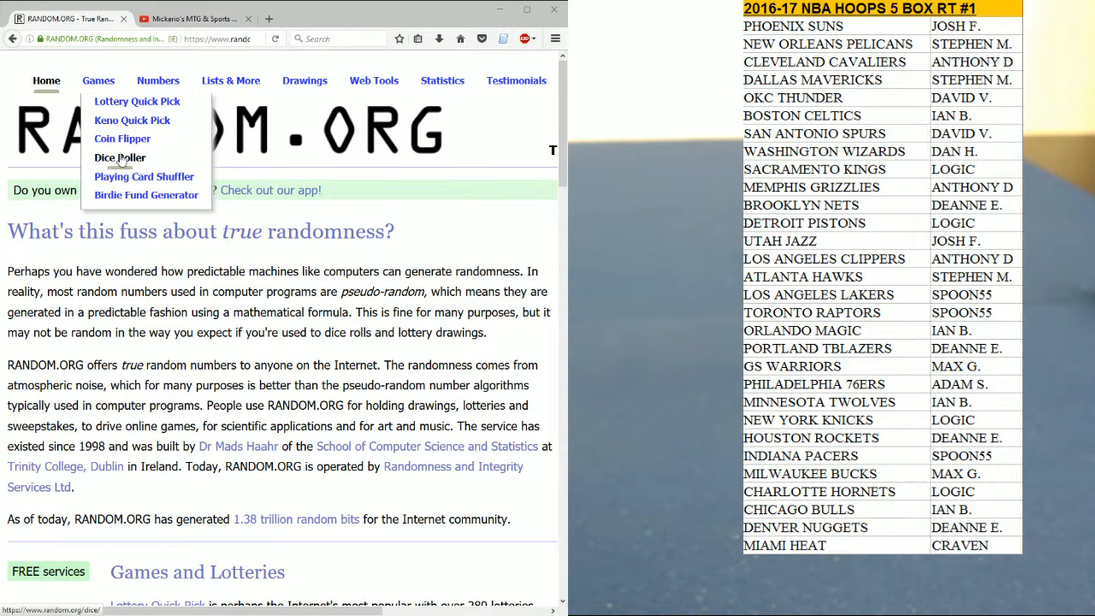
pyautogui.click(120, 158)
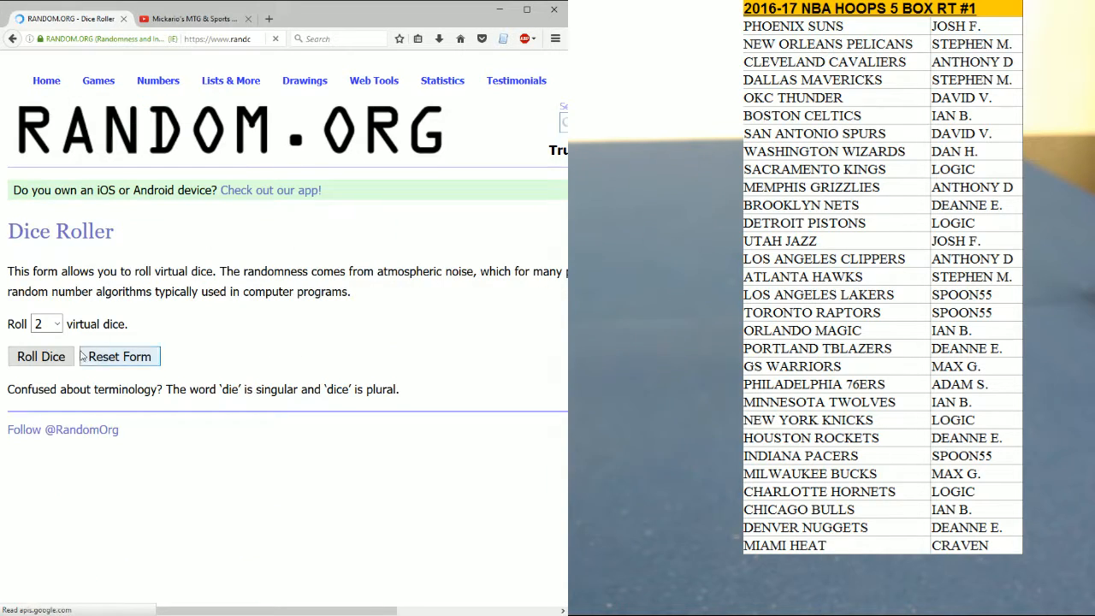
pyautogui.click(41, 355)
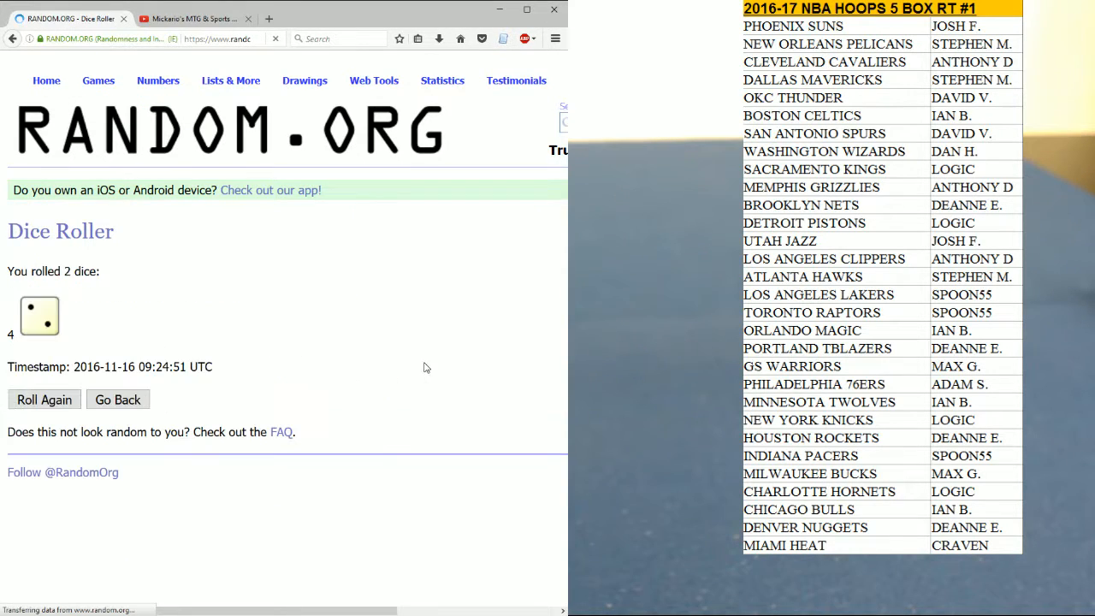
pyautogui.click(230, 80)
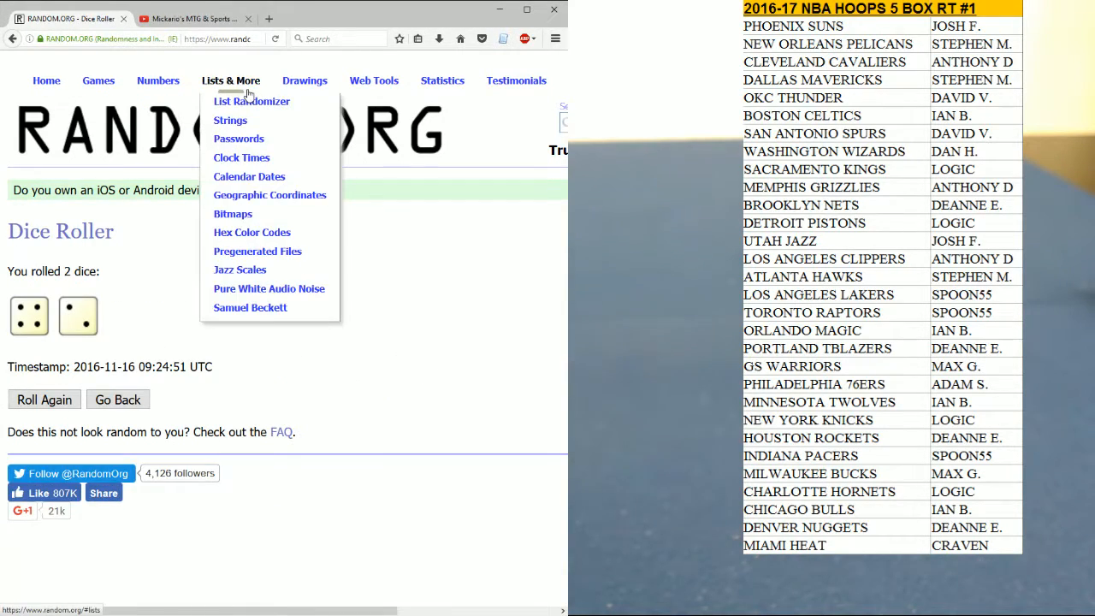
pyautogui.click(252, 101)
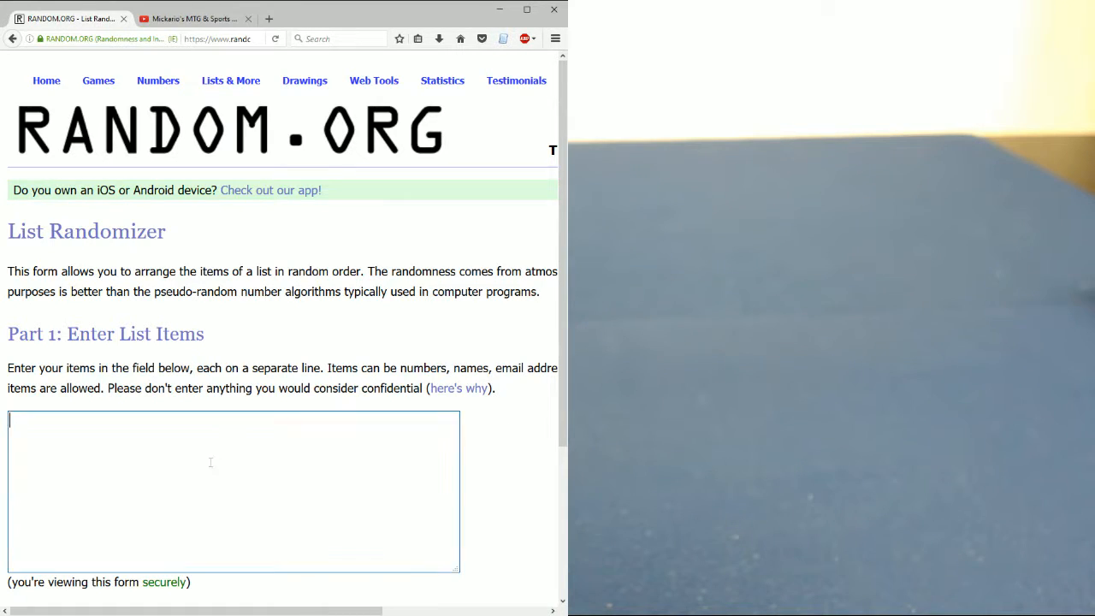
pyautogui.moveTo(225, 458)
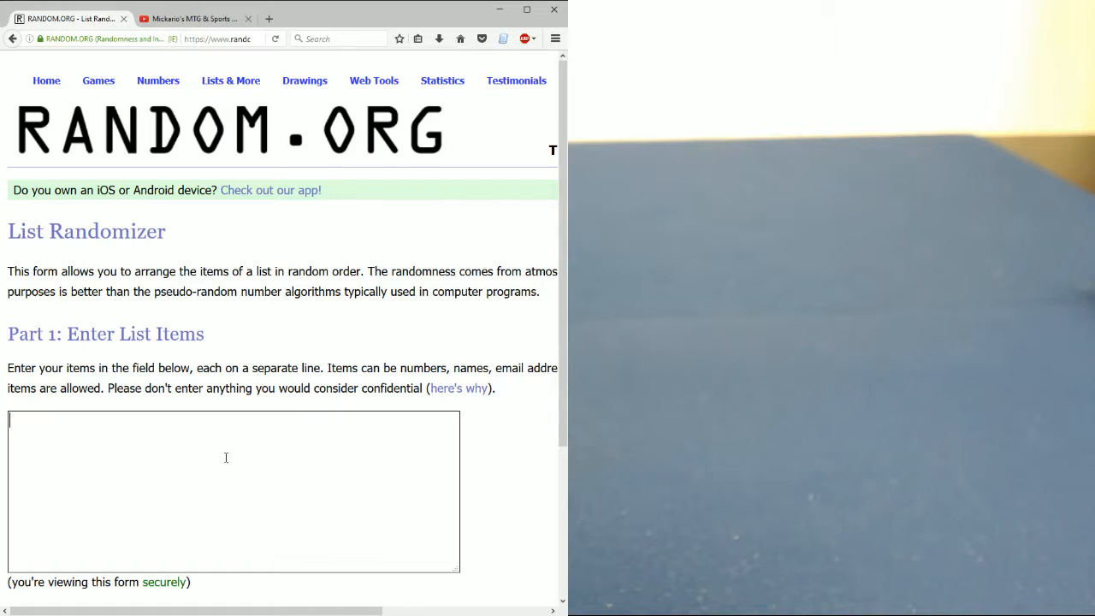
pyautogui.write('MAX G.')
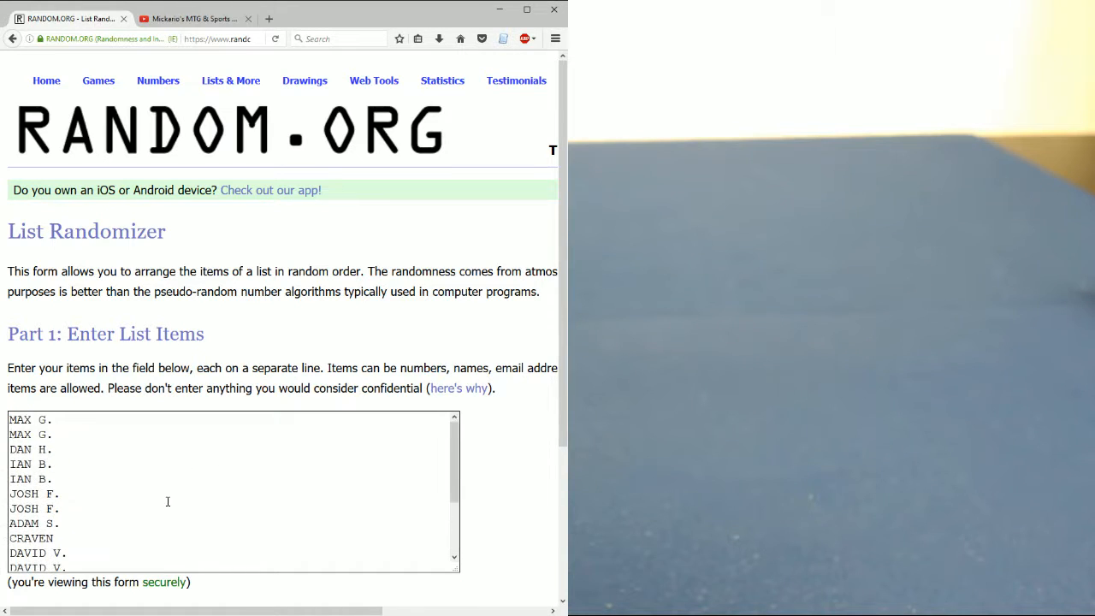
pyautogui.moveTo(146, 550)
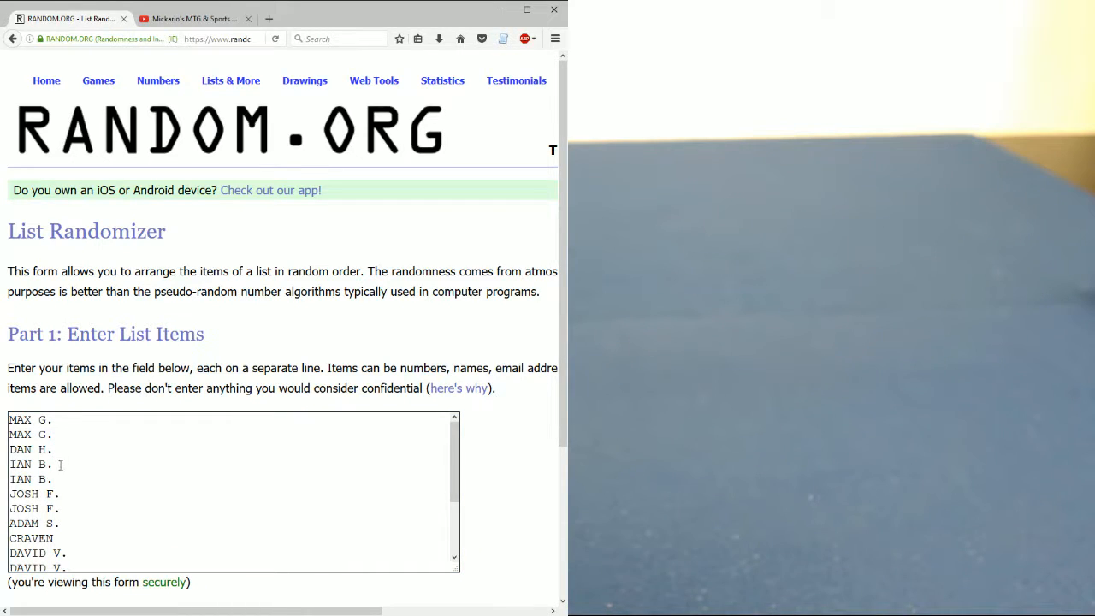
pyautogui.scroll(-3)
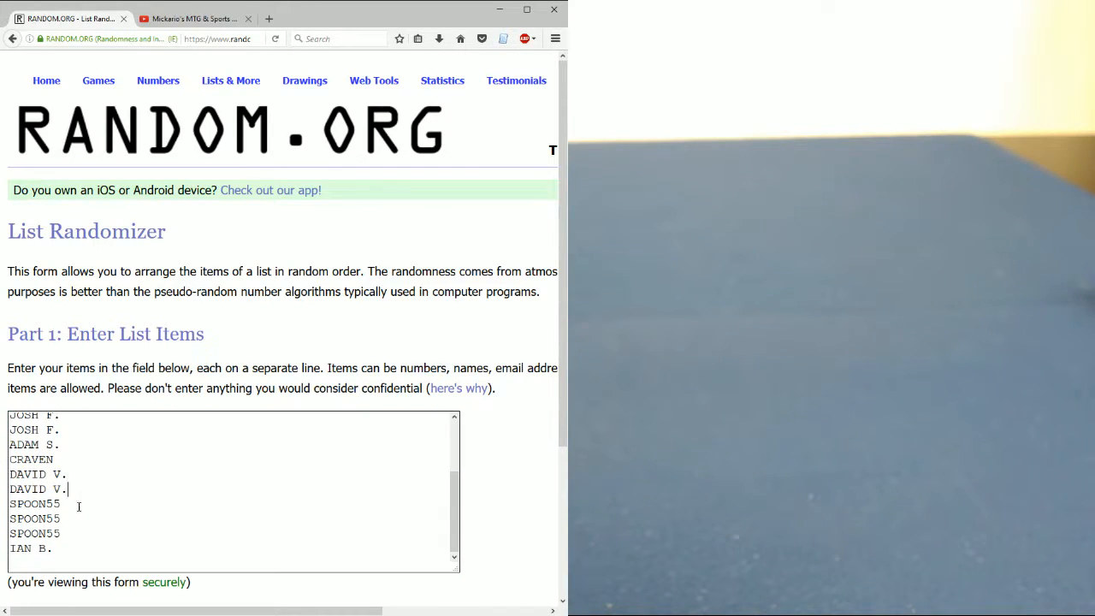
pyautogui.scroll(-3)
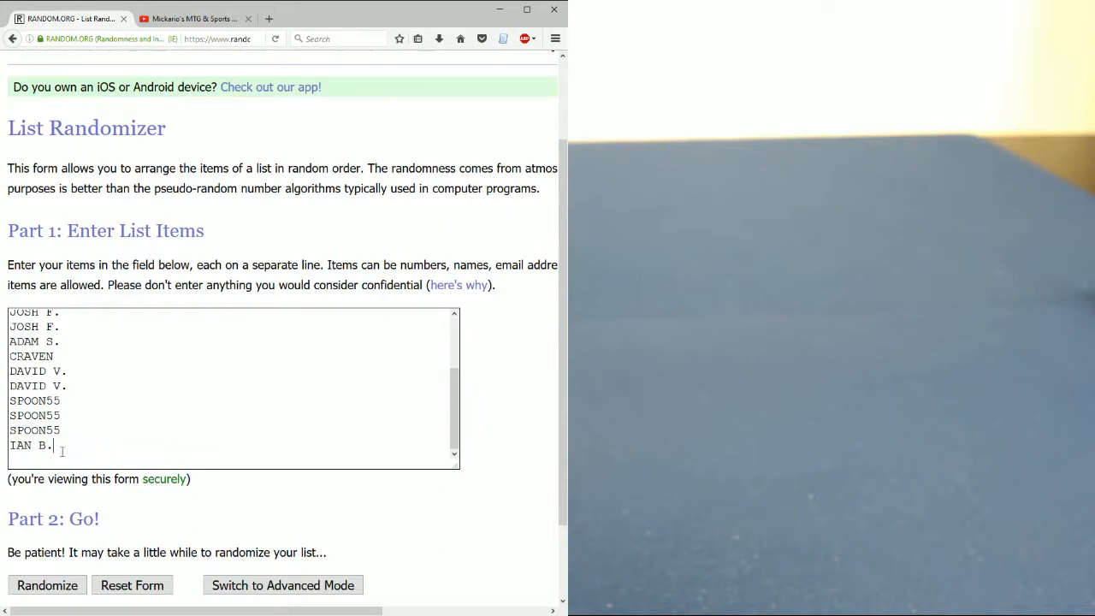
pyautogui.moveTo(503, 427)
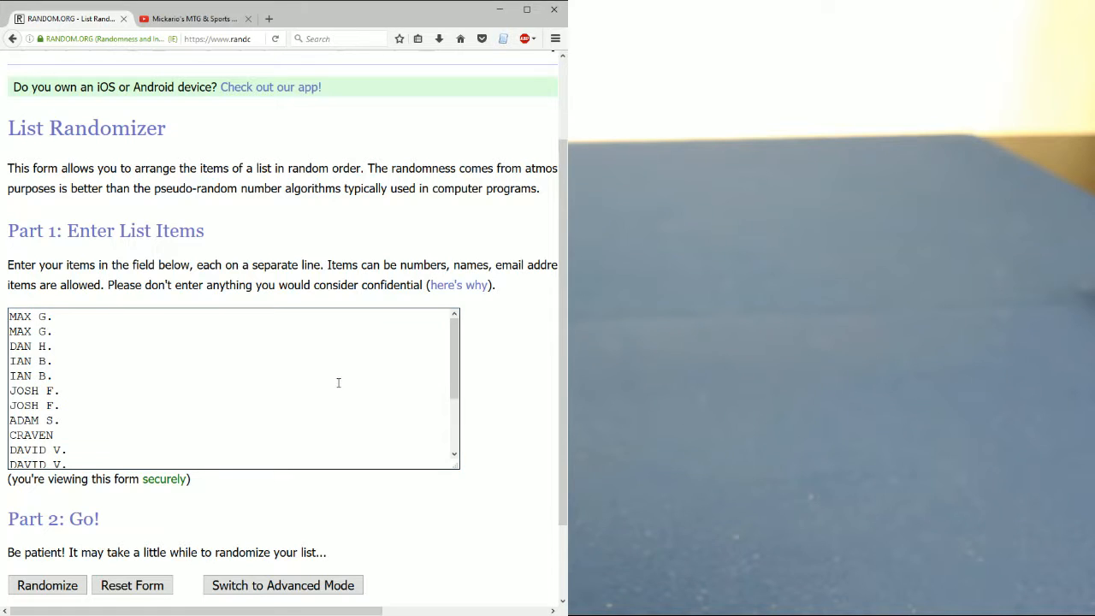
pyautogui.scroll(-3)
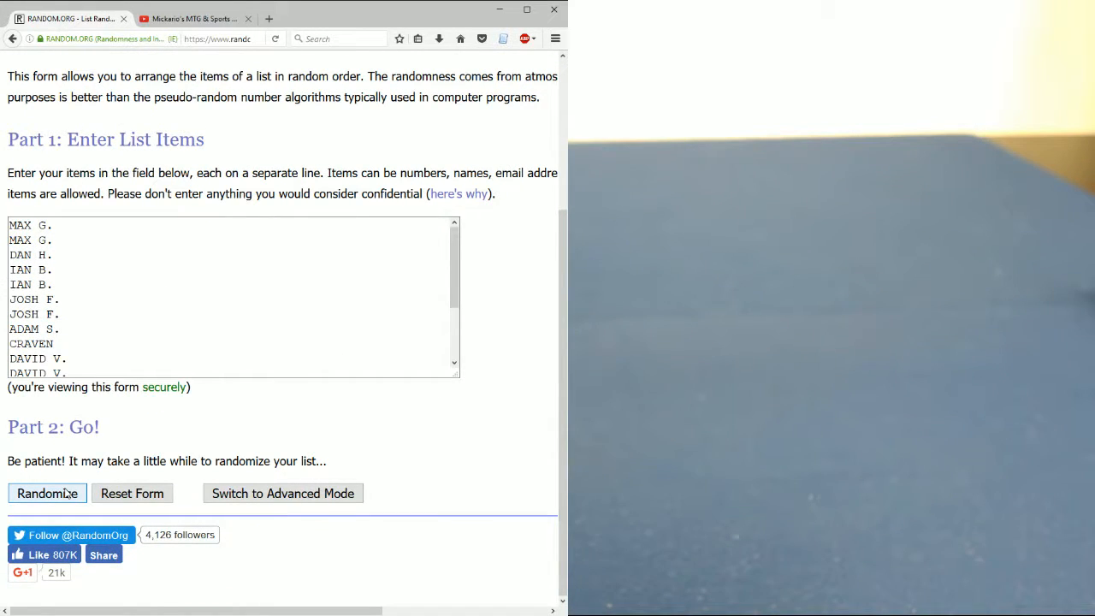
# Randomize the 15-entry list six times until the result page reports 6 randomizations
pyautogui.click(48, 493)
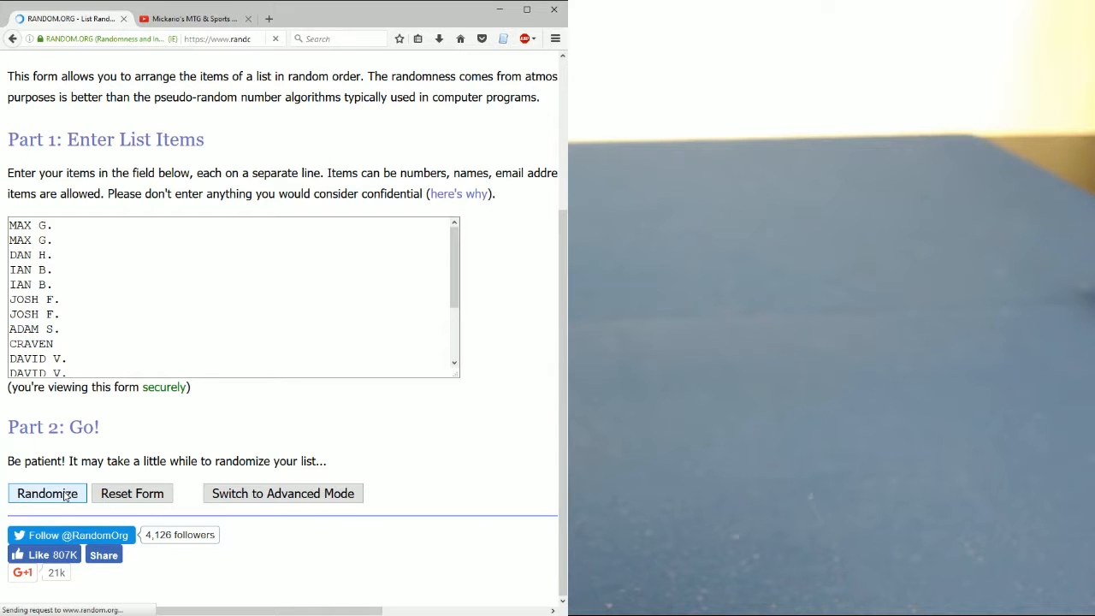
pyautogui.click(48, 493)
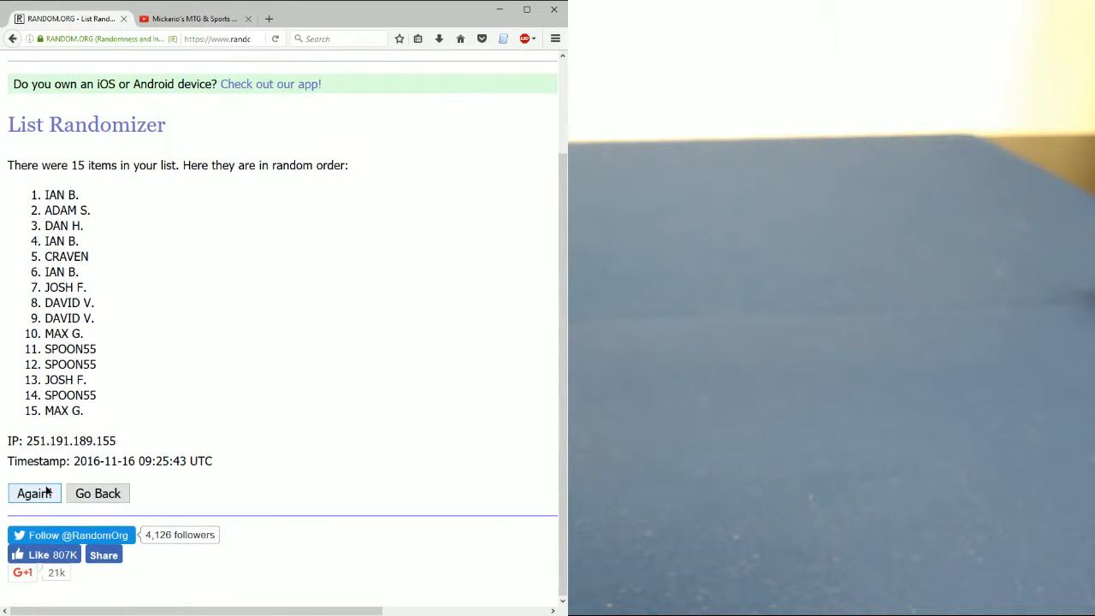
pyautogui.click(34, 492)
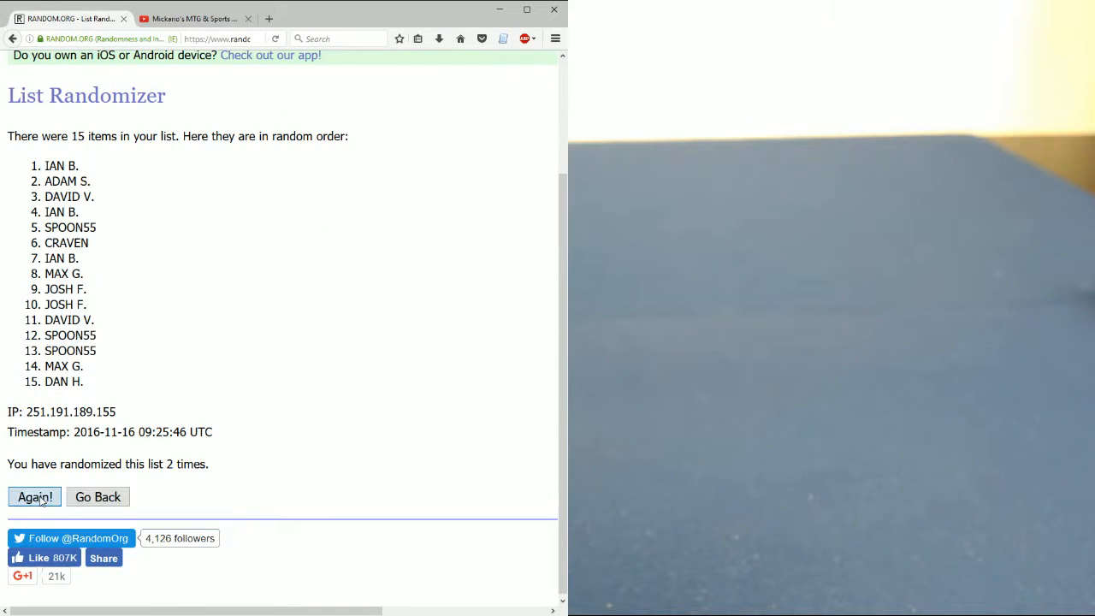
pyautogui.click(35, 496)
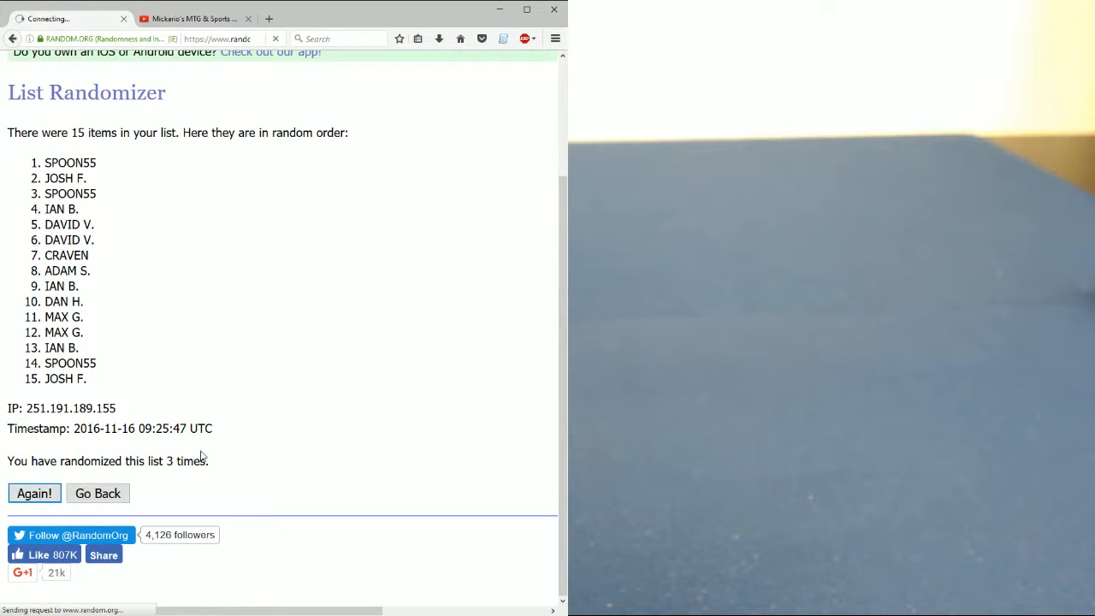
pyautogui.click(34, 493)
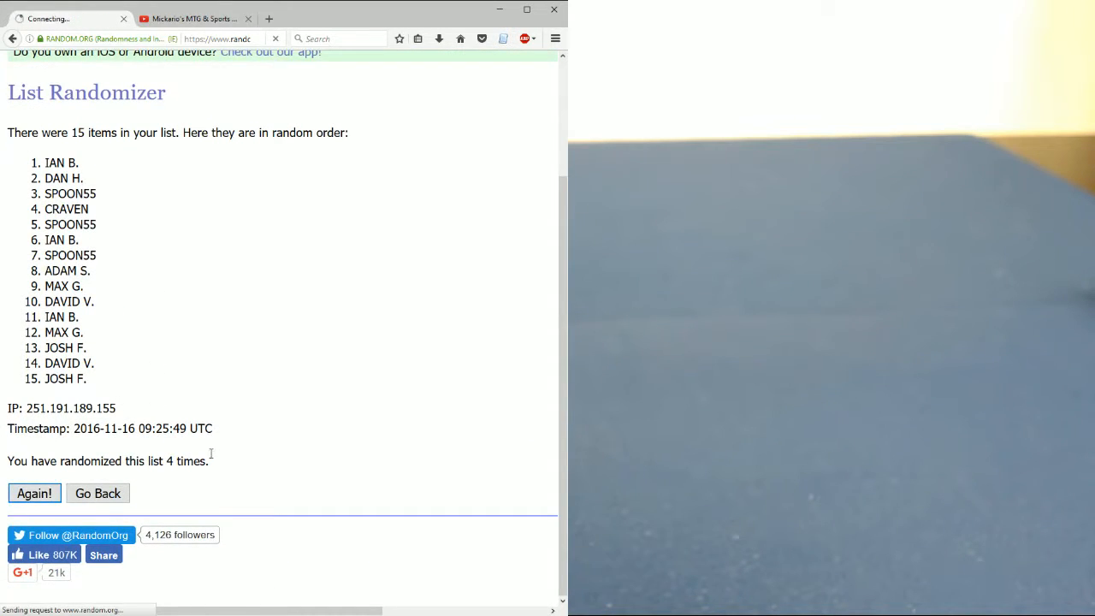
pyautogui.click(34, 493)
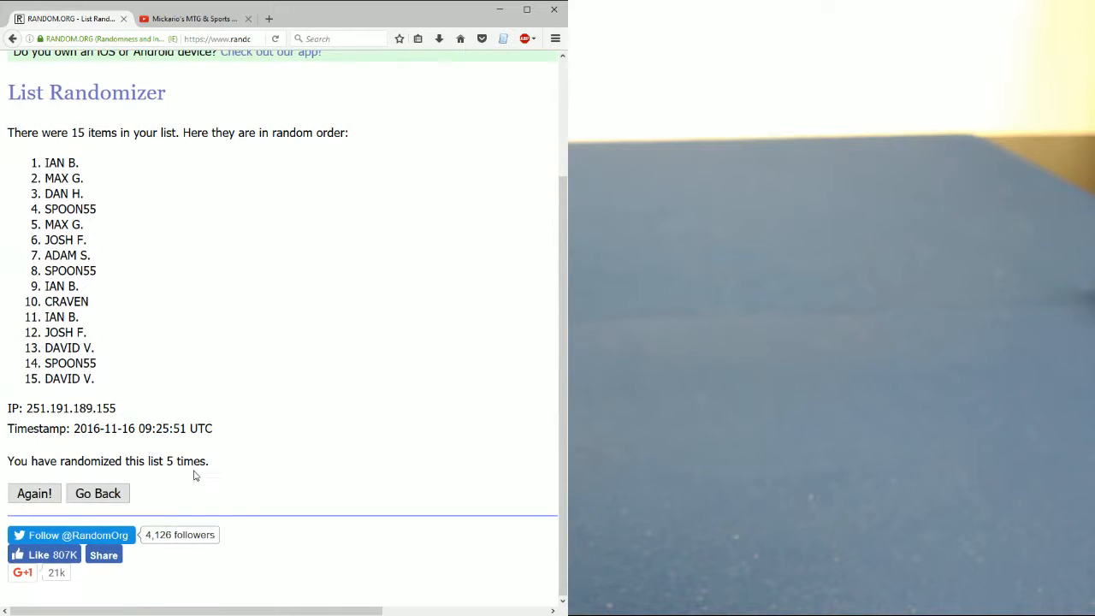
pyautogui.click(34, 493)
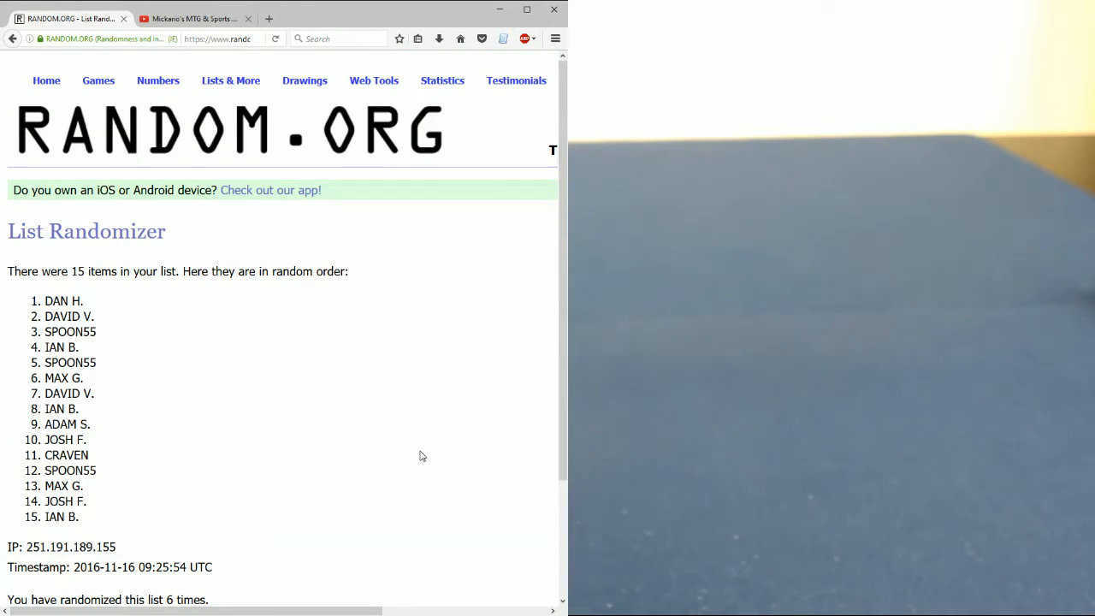
pyautogui.scroll(-3)
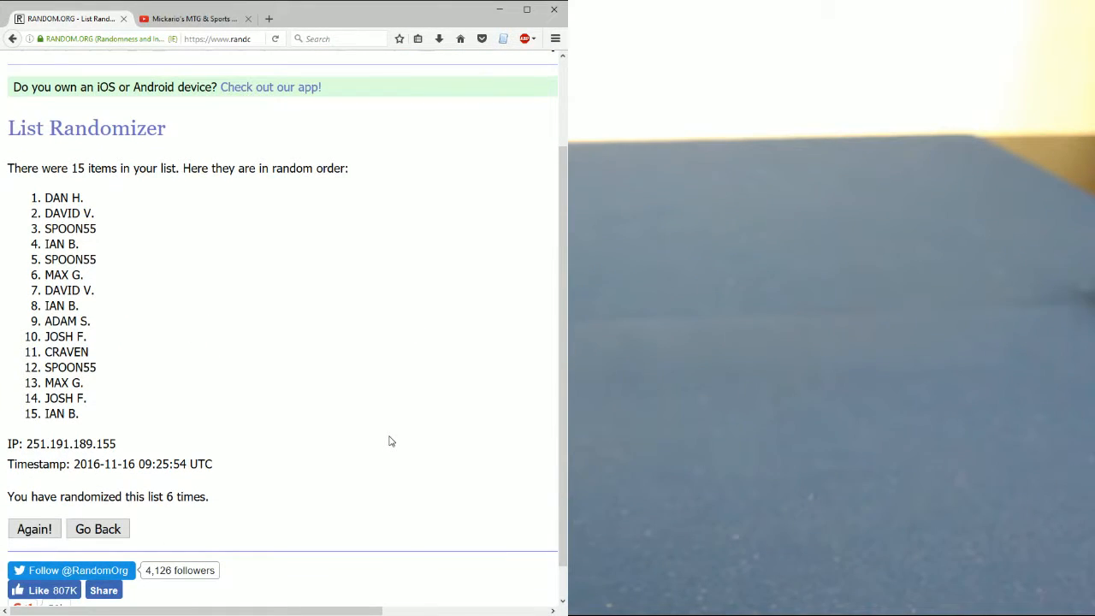
pyautogui.moveTo(243, 185)
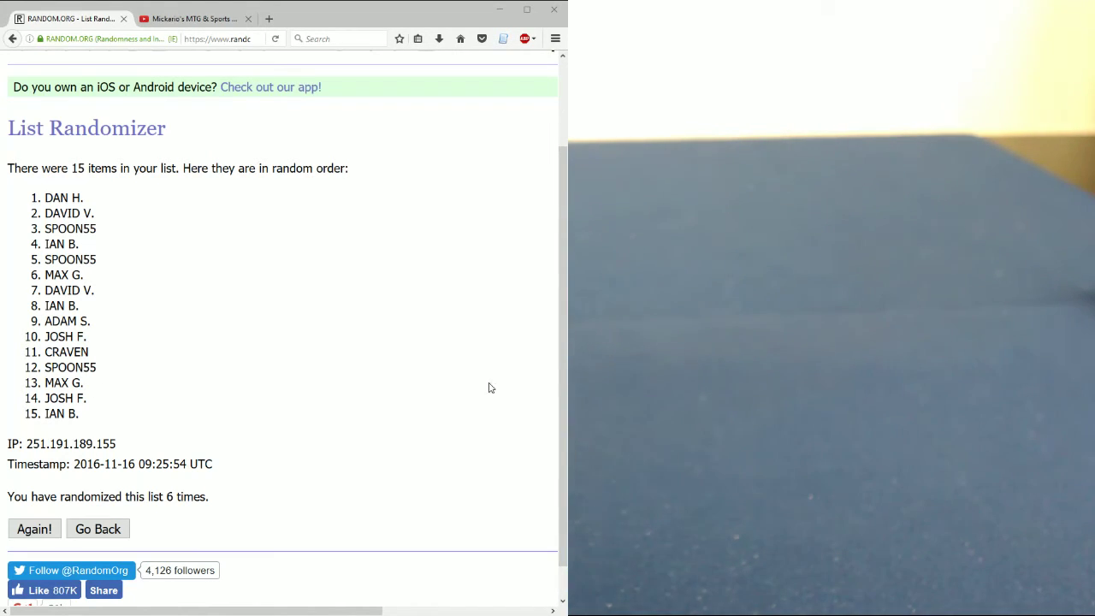
pyautogui.moveTo(510, 123)
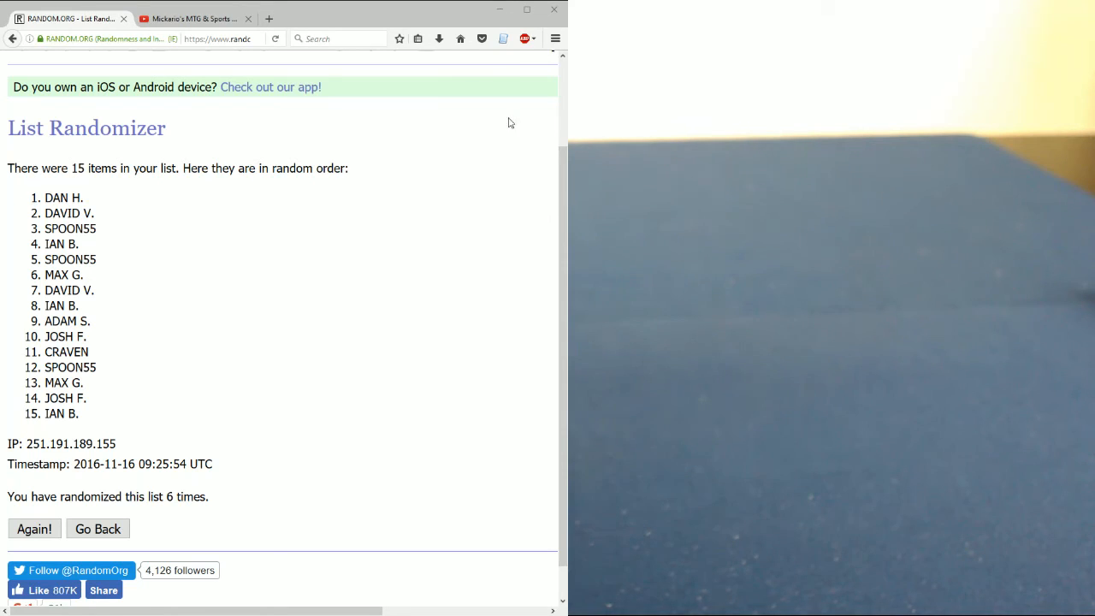